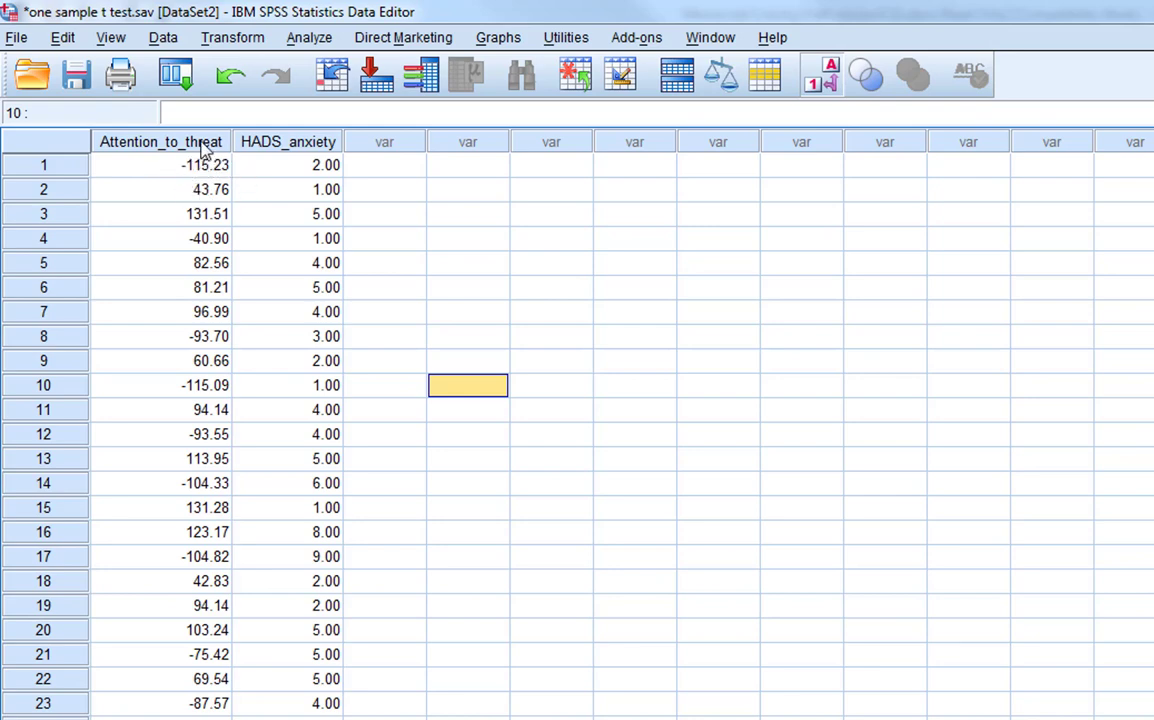
{"action": "mouse_move", "coordinate": [229, 181]}
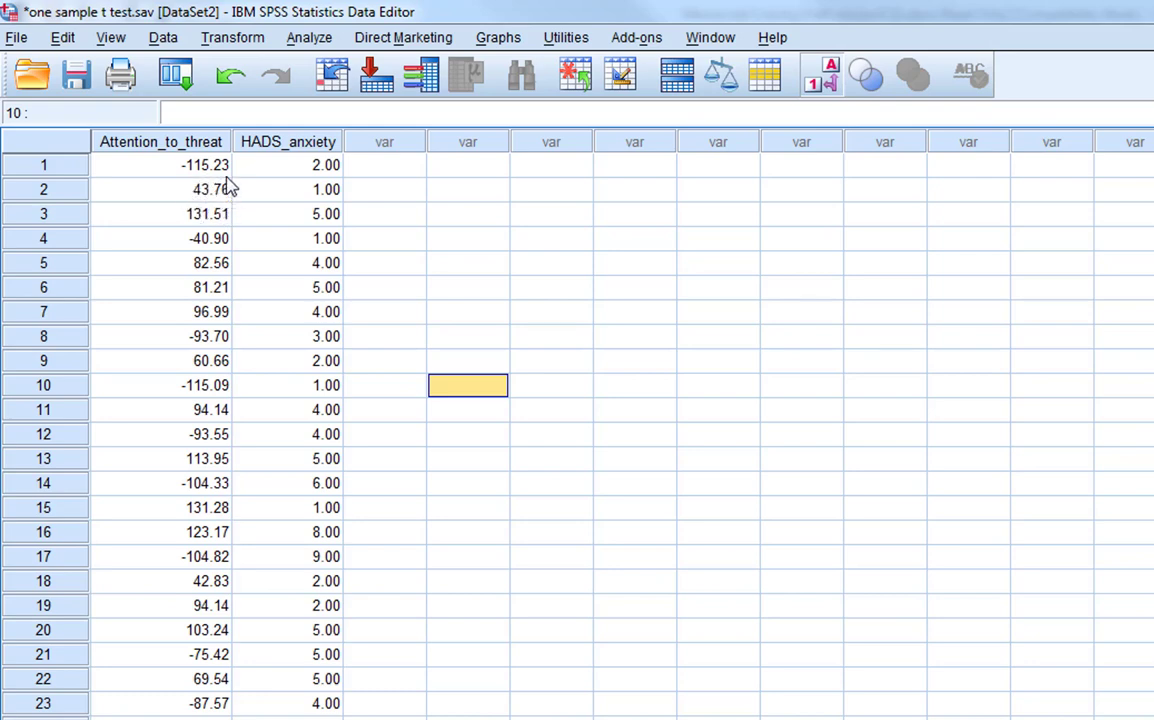
- Open the Analyze menu in the Data Editor
{"action": "left_click", "coordinate": [309, 37]}
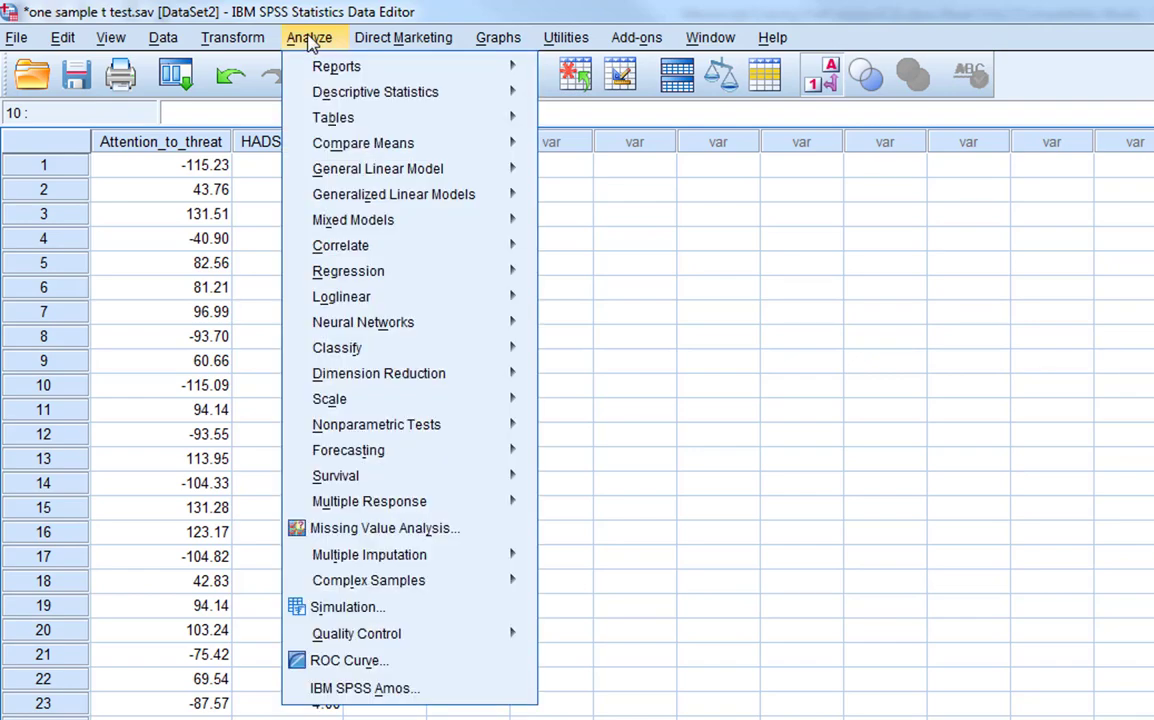
- Run a one-sample t-test of Attention_to_threat against test value 0 (t = 2.690, p = .009)
{"action": "left_click", "coordinate": [363, 142]}
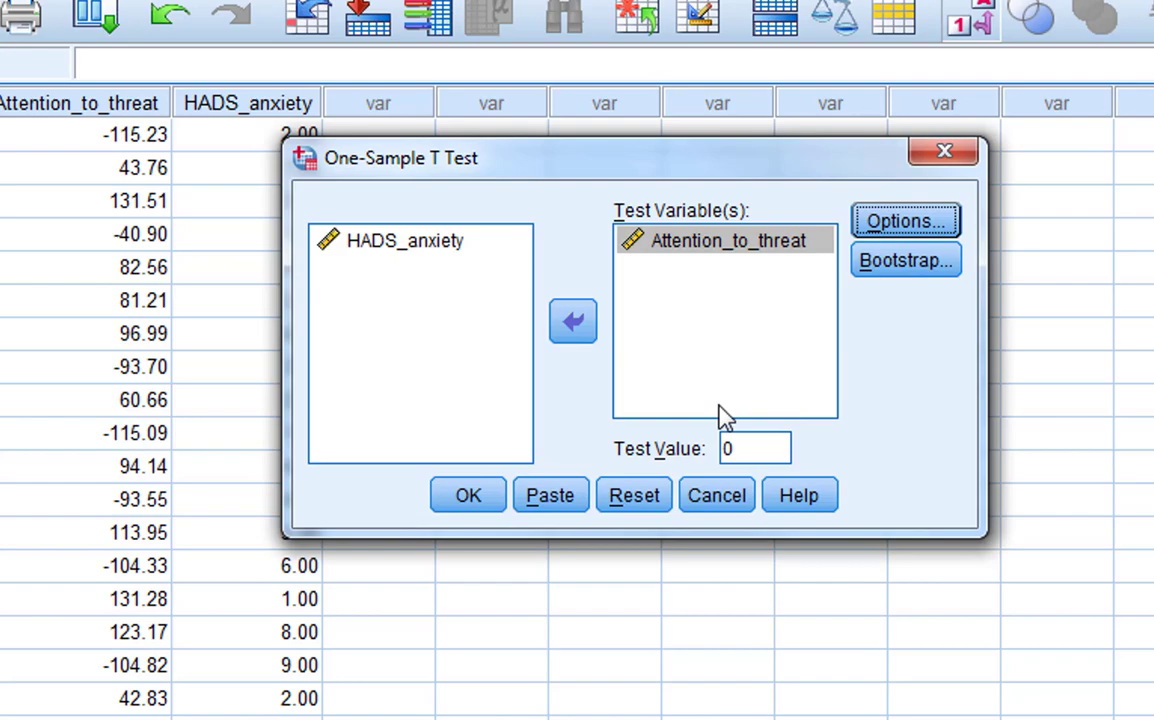
{"action": "left_click", "coordinate": [467, 495]}
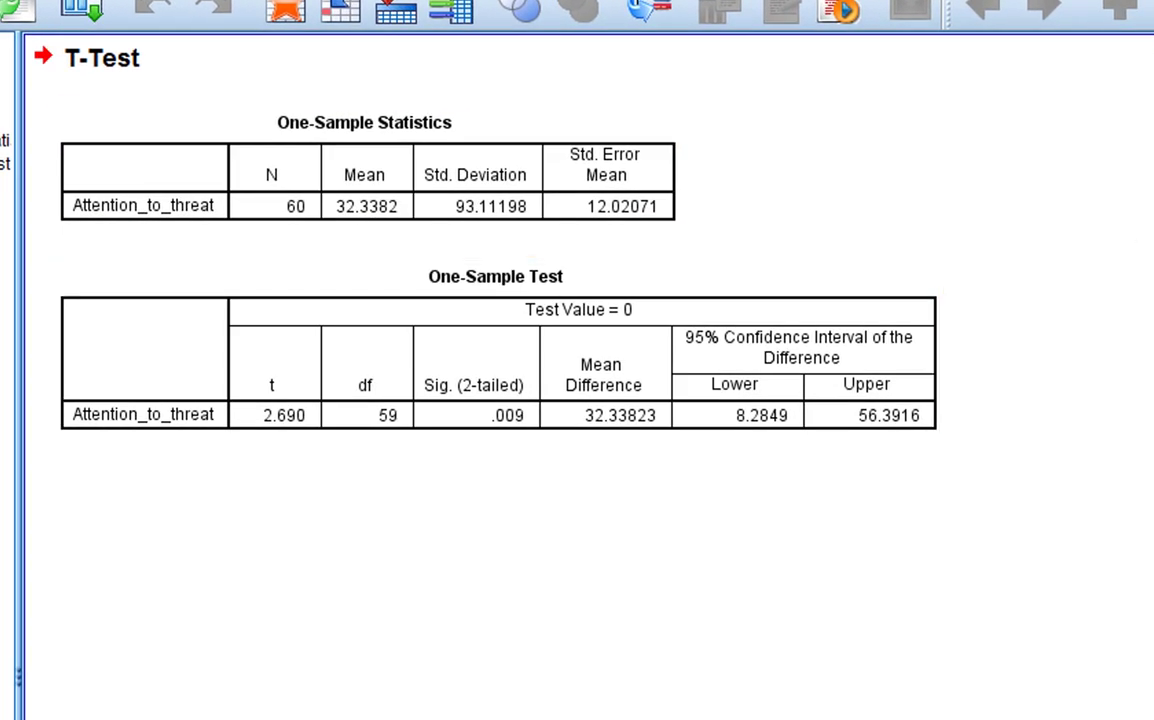
{"action": "left_click", "coordinate": [365, 180]}
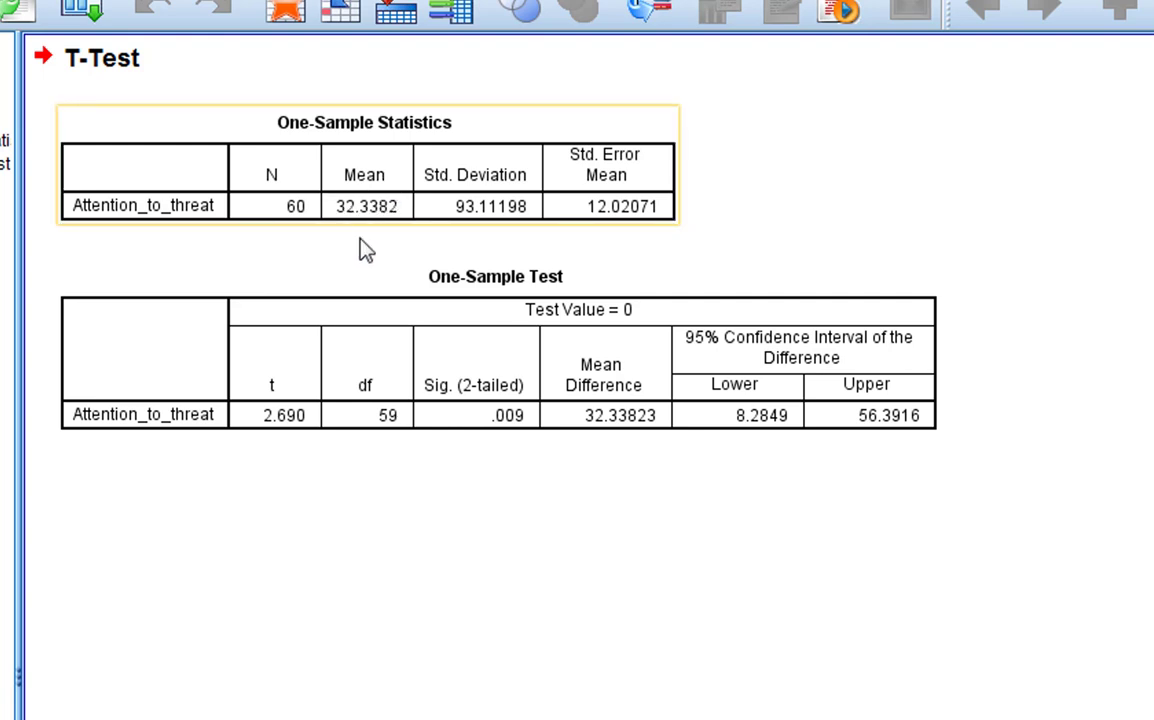
{"action": "mouse_move", "coordinate": [440, 232]}
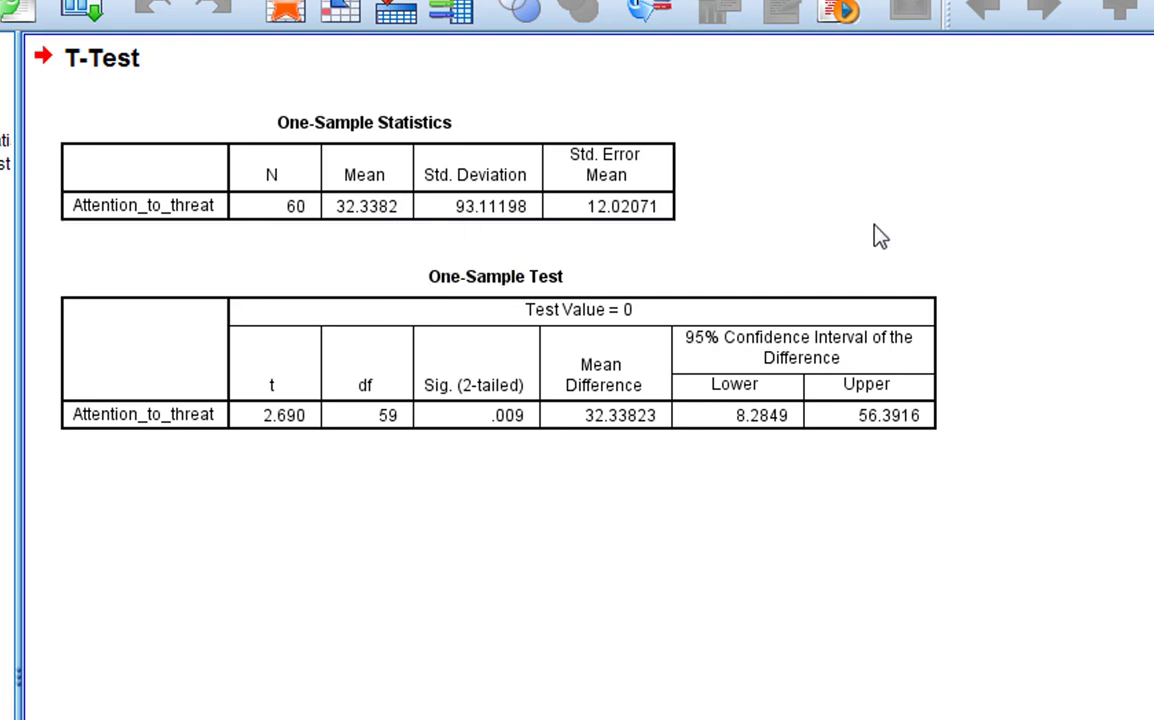
{"action": "mouse_move", "coordinate": [563, 490]}
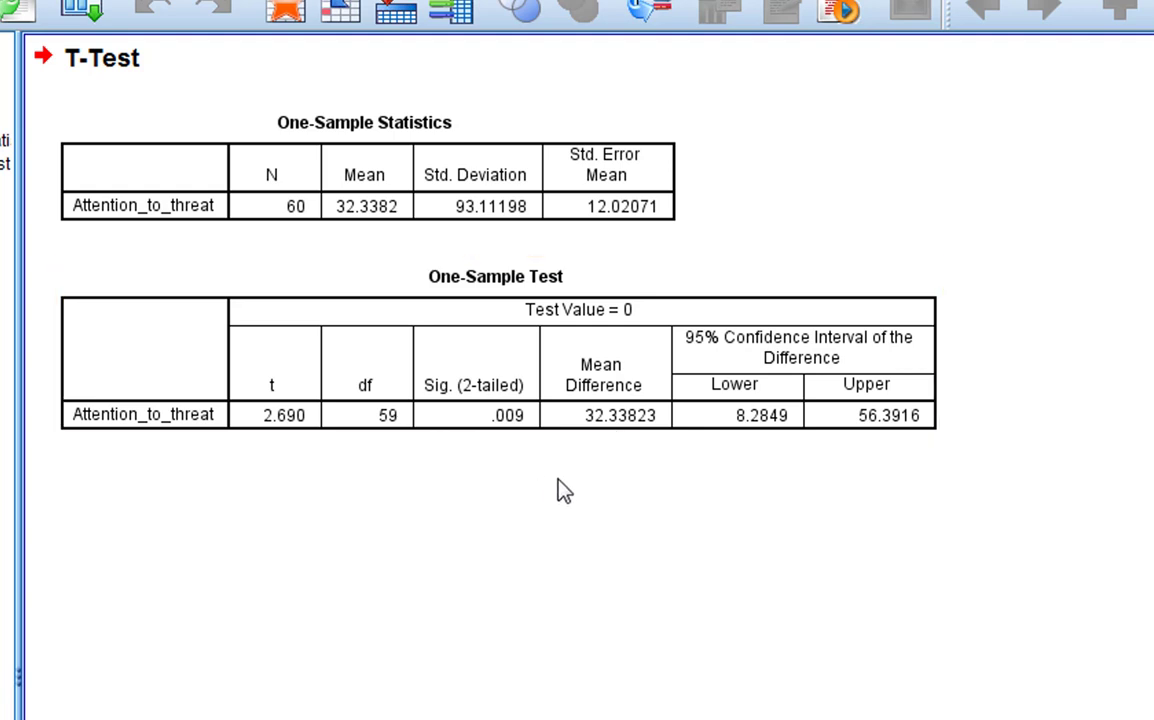
{"action": "mouse_move", "coordinate": [637, 477]}
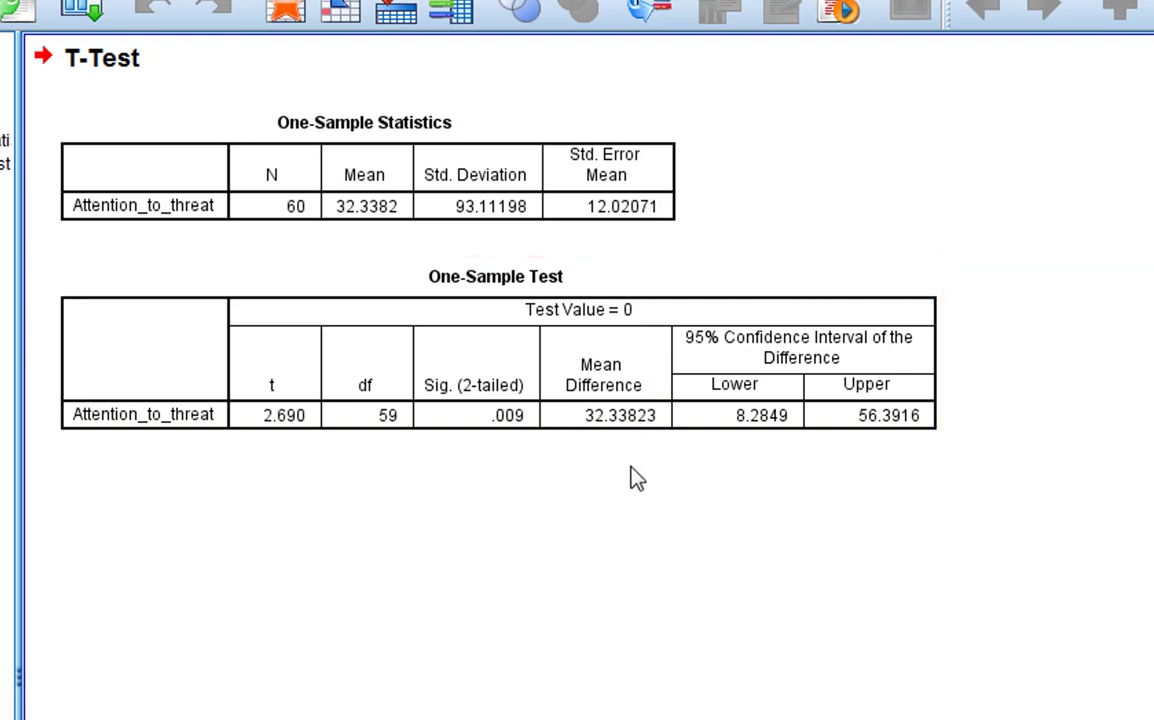
{"action": "mouse_move", "coordinate": [618, 287]}
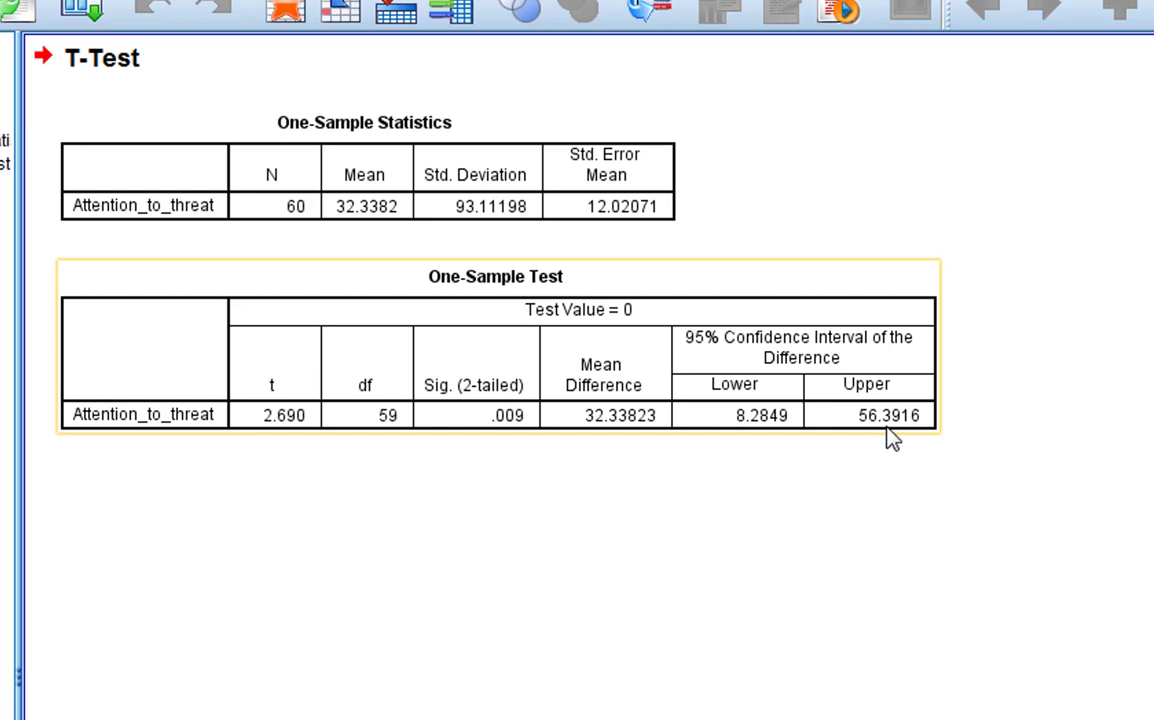
{"action": "left_click", "coordinate": [155, 548]}
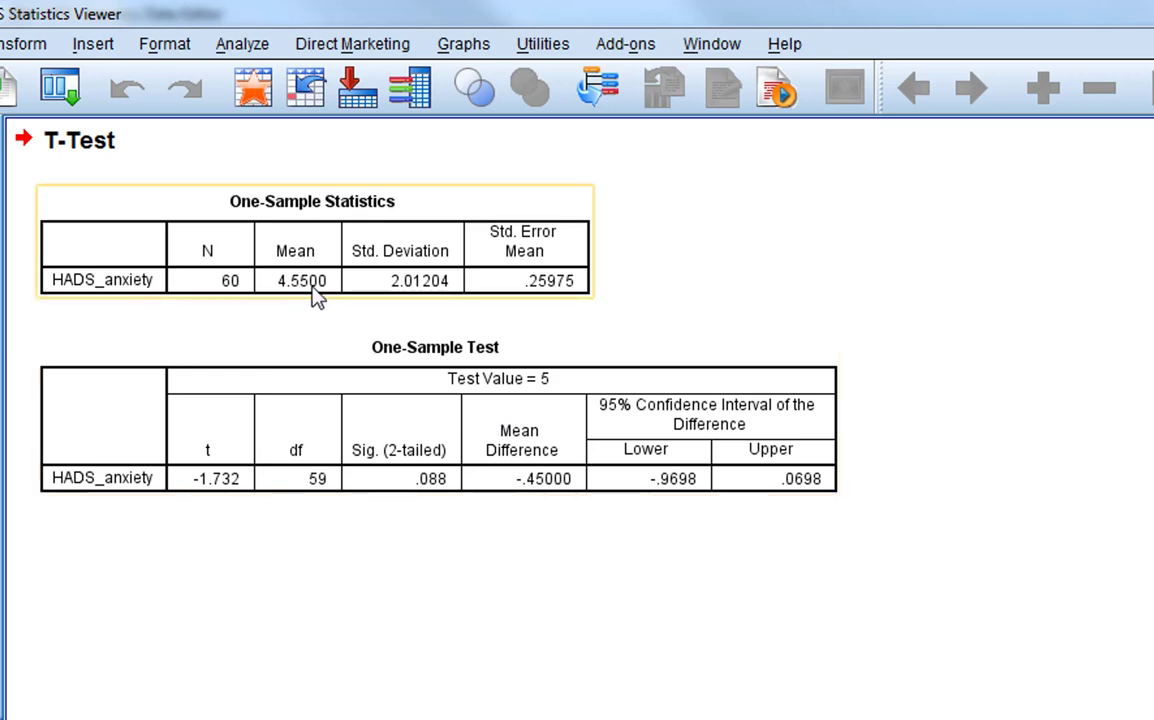
{"action": "left_click", "coordinate": [435, 347]}
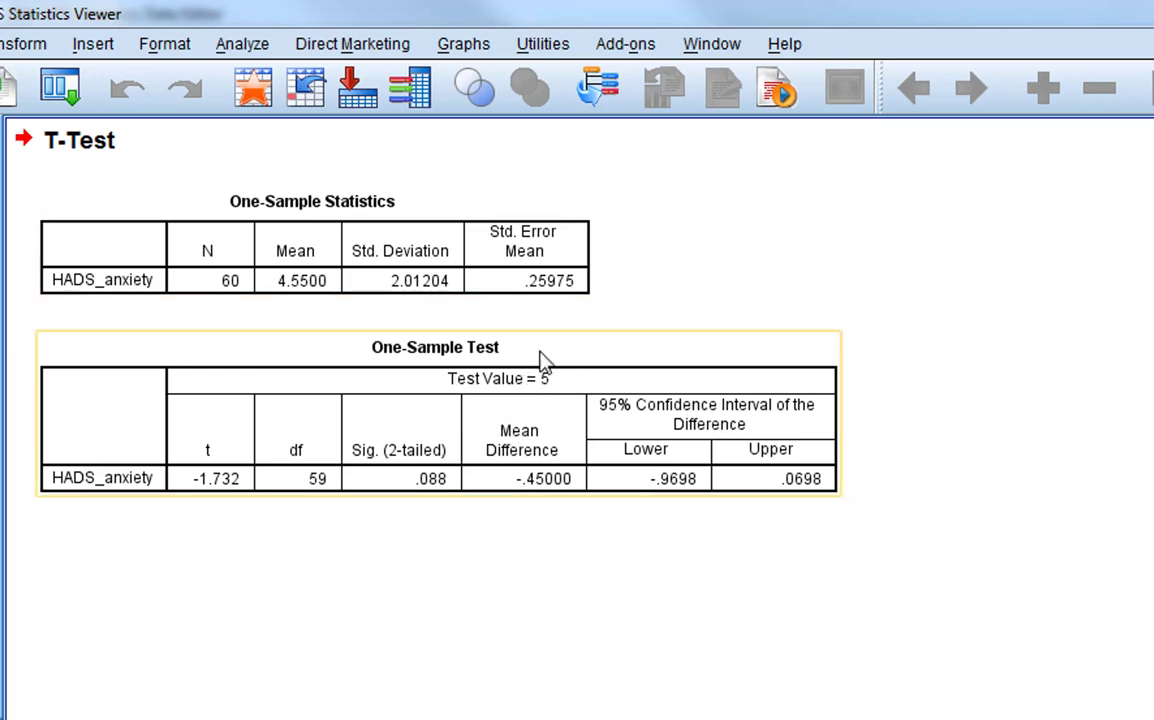